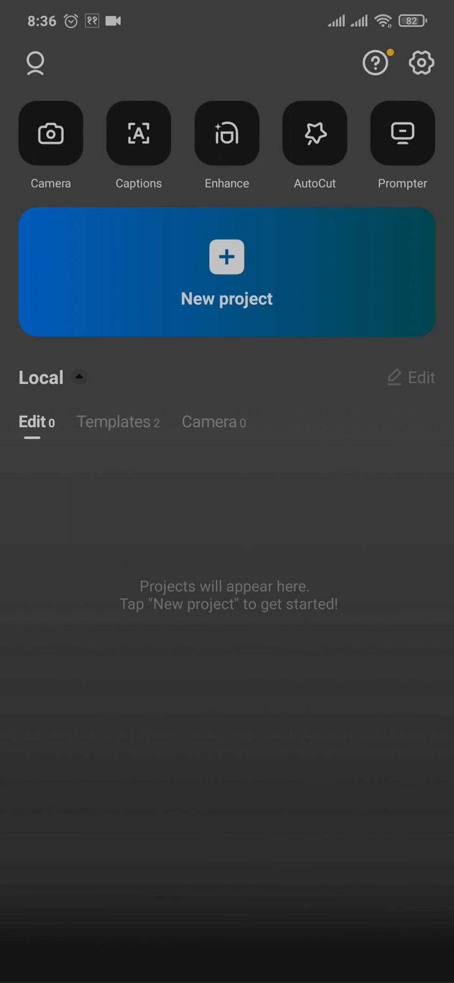
Step: Start a new project with the 22-second landscape clip of the drawn figure
{"action": "left_click", "coordinate": [225, 273]}
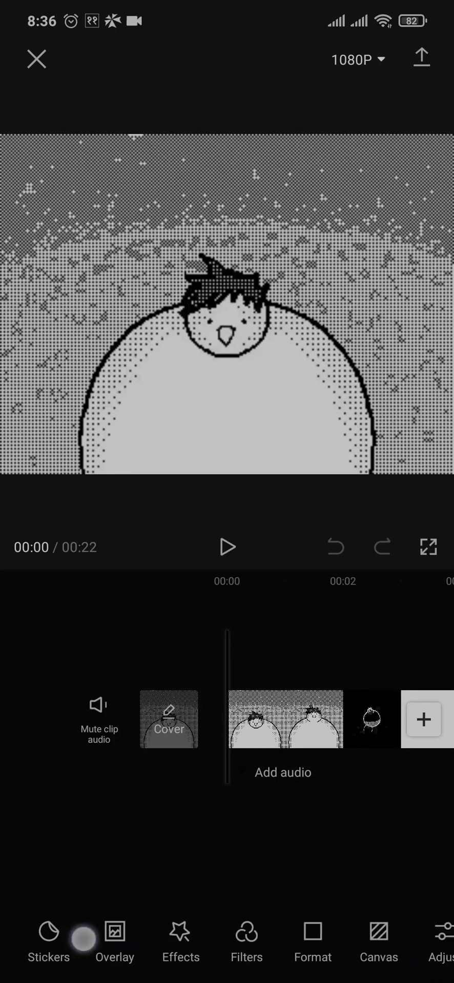
Step: Set the format to 9:16 vertical and fill the canvas background with Blur
{"action": "scroll", "scroll_direction": "left", "scroll_amount": 3}
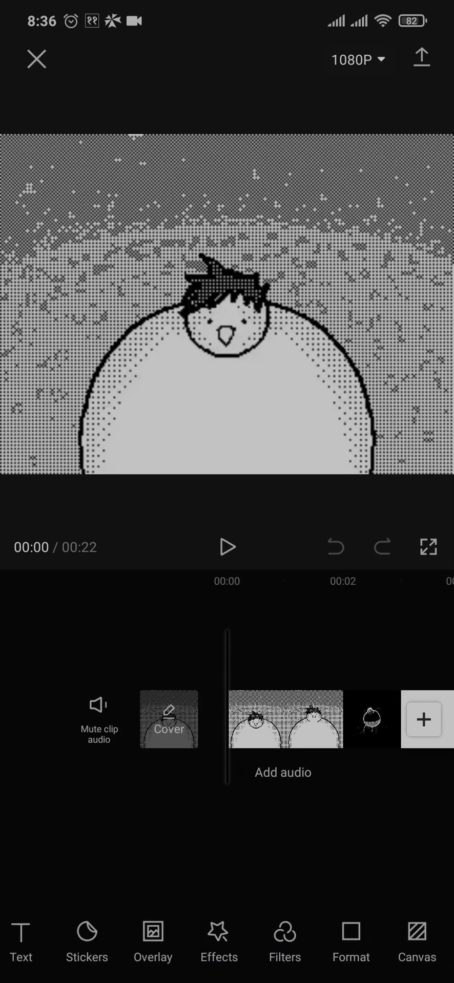
{"action": "left_click", "coordinate": [415, 944]}
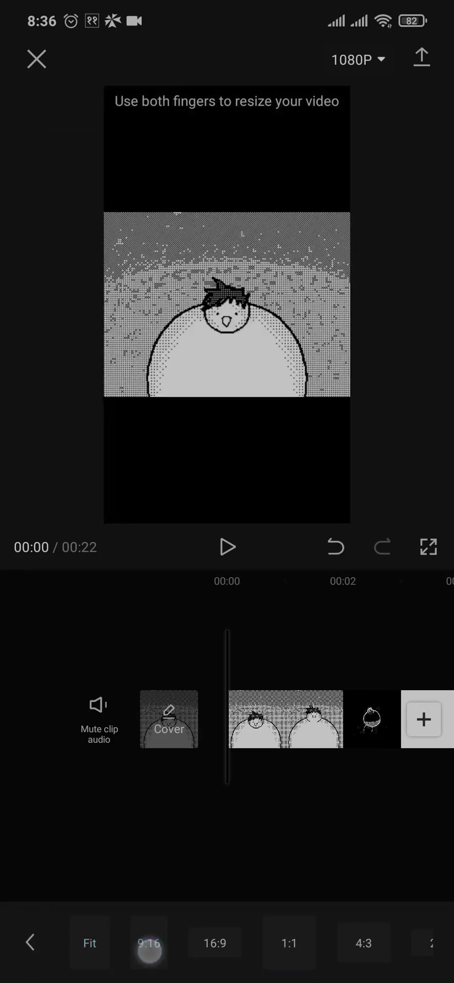
{"action": "left_click", "coordinate": [29, 943]}
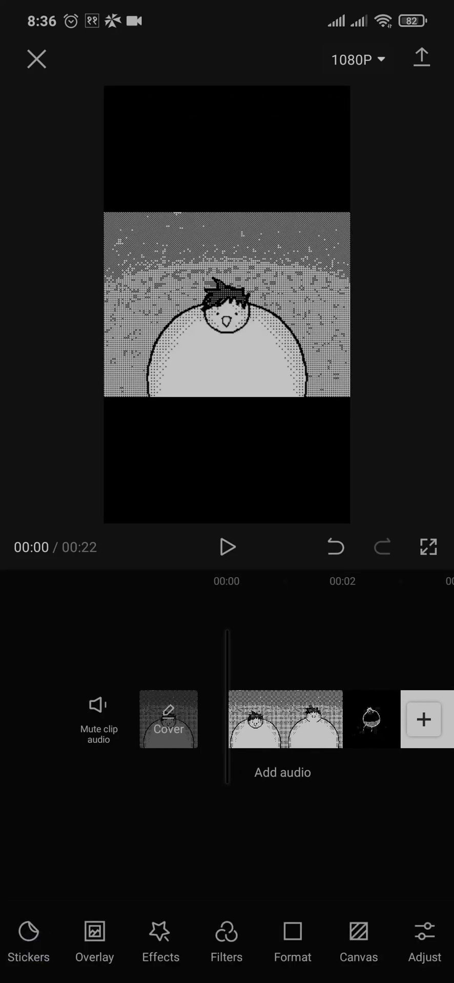
{"action": "scroll", "scroll_direction": "left", "scroll_amount": 3}
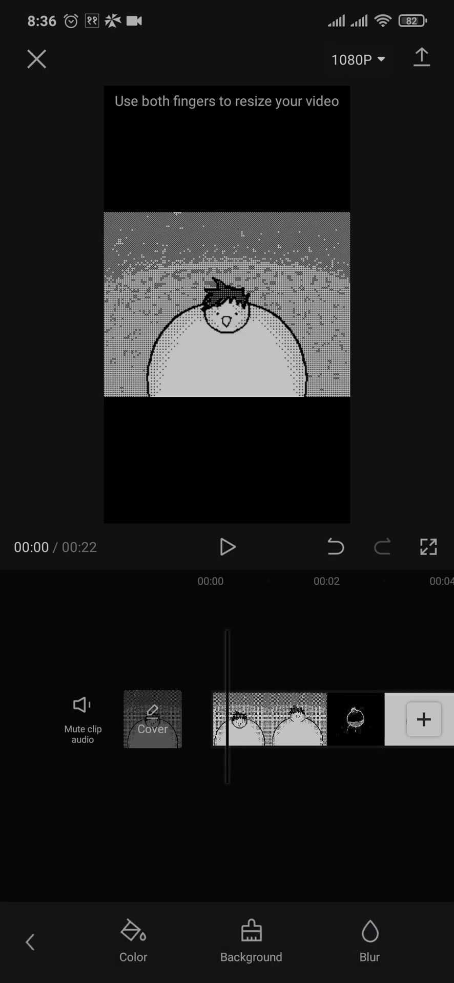
{"action": "left_click", "coordinate": [369, 941]}
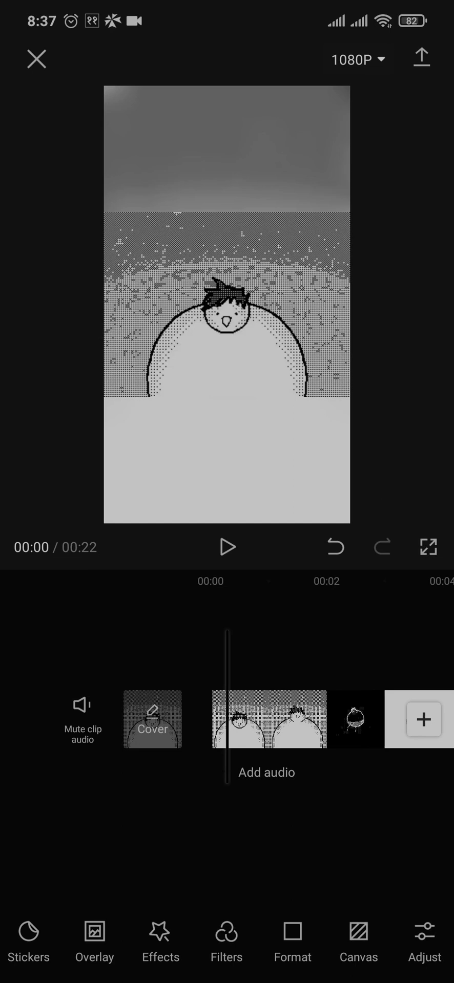
Step: Split off the unwanted piece of the clip and delete it, leaving 21 seconds
{"action": "left_click", "coordinate": [267, 720]}
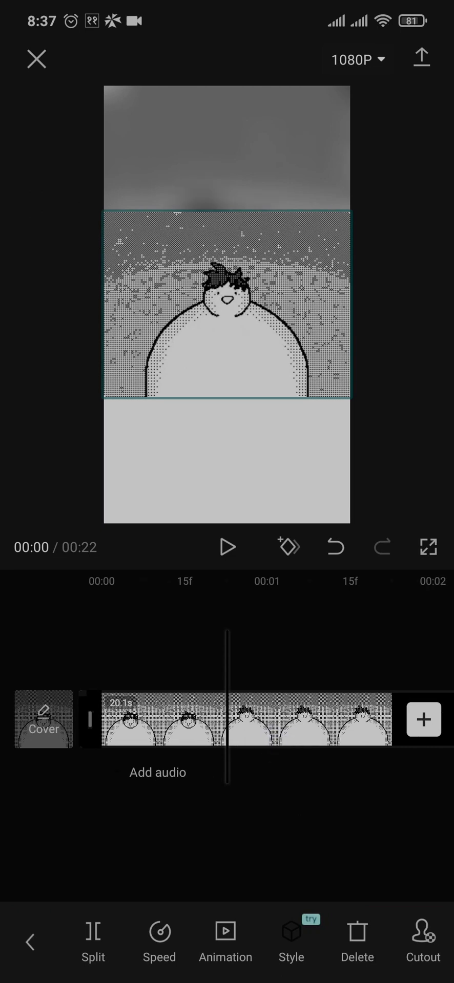
{"action": "left_click", "coordinate": [93, 932]}
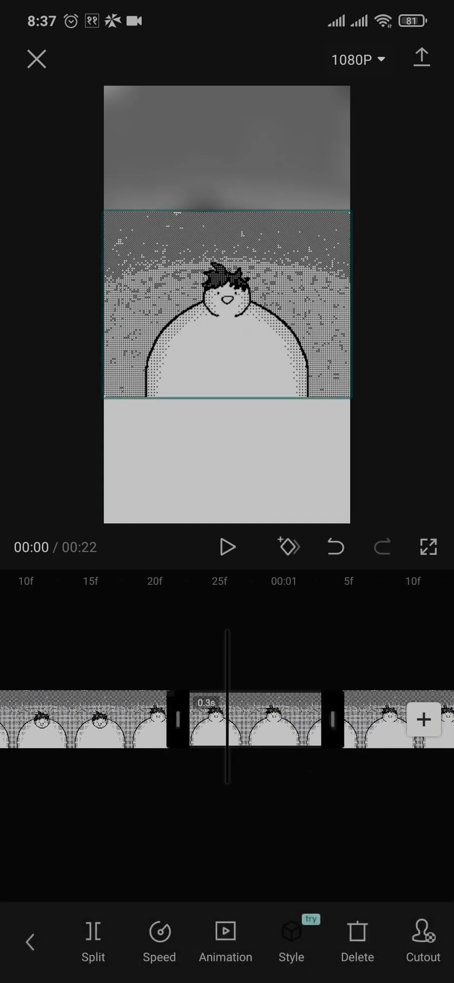
{"action": "left_click", "coordinate": [357, 940]}
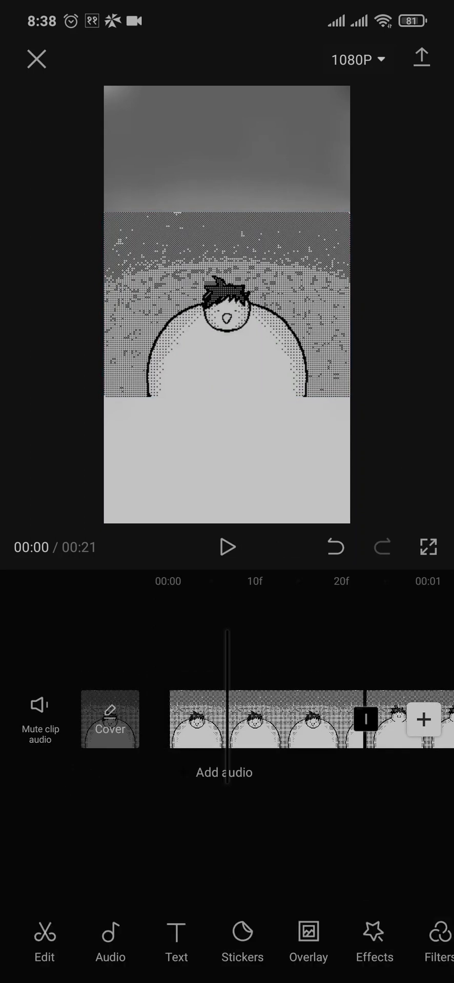
Step: Browse the Text, Filters and Adjust options without changing the clip
{"action": "left_click", "coordinate": [176, 940]}
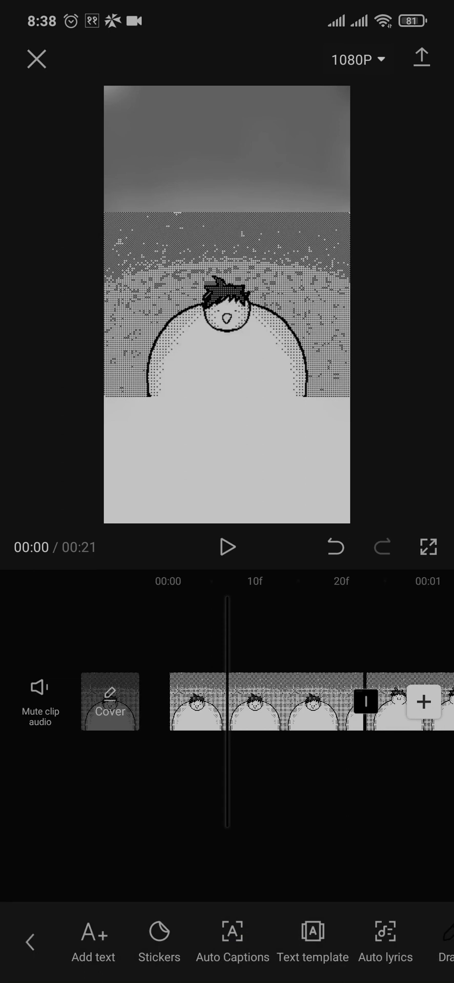
{"action": "left_click", "coordinate": [30, 941]}
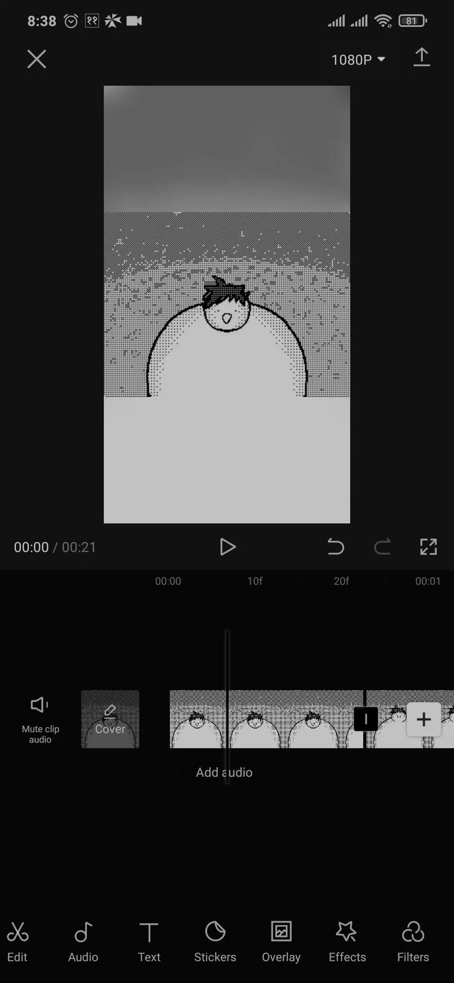
{"action": "left_click", "coordinate": [411, 943]}
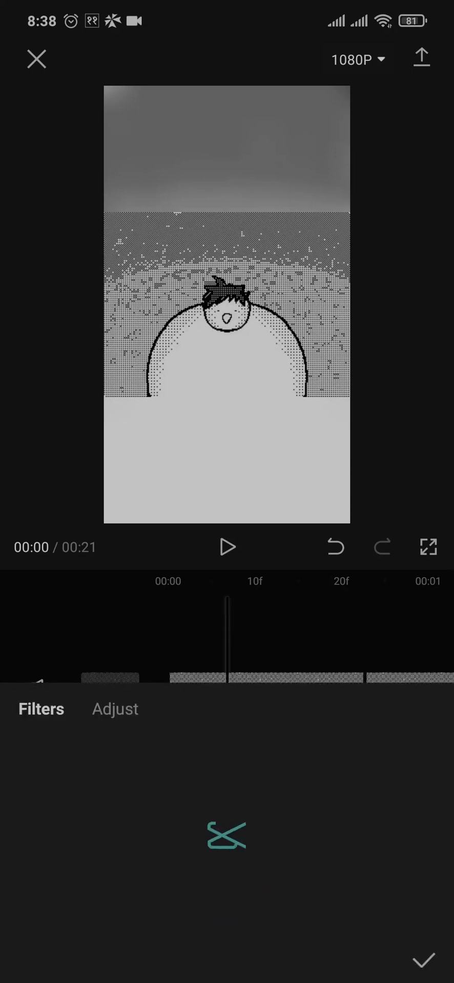
{"action": "left_click", "coordinate": [114, 709]}
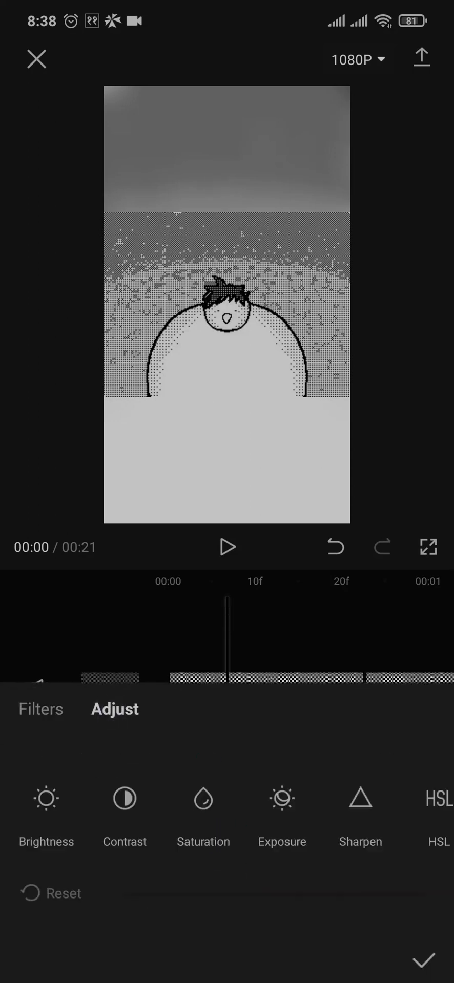
{"action": "left_click", "coordinate": [40, 709]}
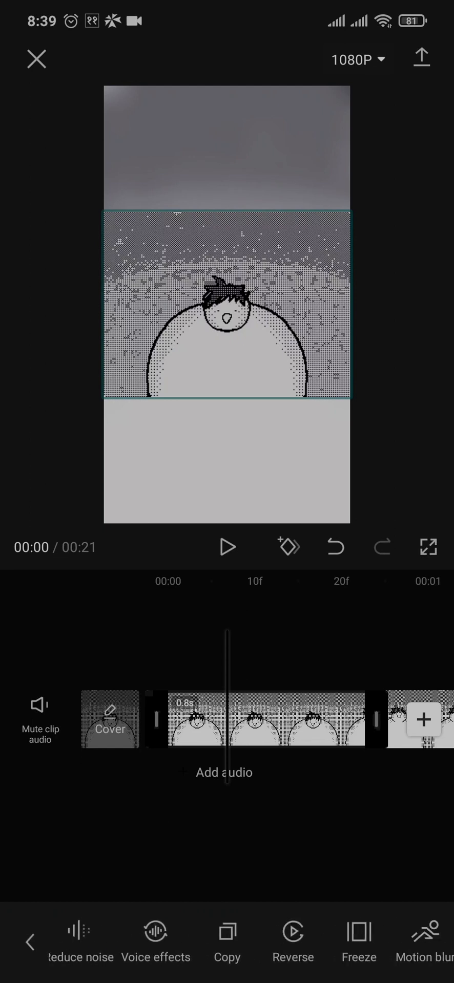
Step: Browse the Funny and Synth voice effects and close the panel without applying any
{"action": "left_click", "coordinate": [156, 939]}
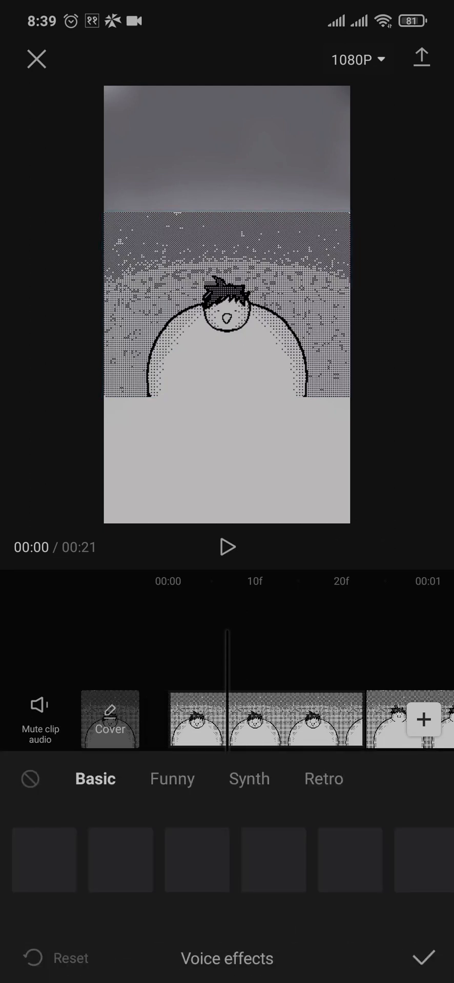
{"action": "left_click", "coordinate": [171, 779]}
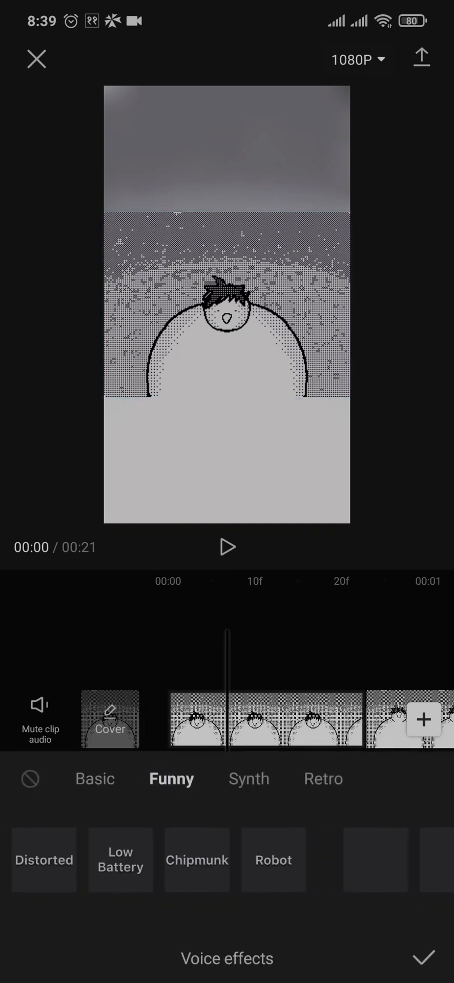
{"action": "left_click", "coordinate": [248, 779]}
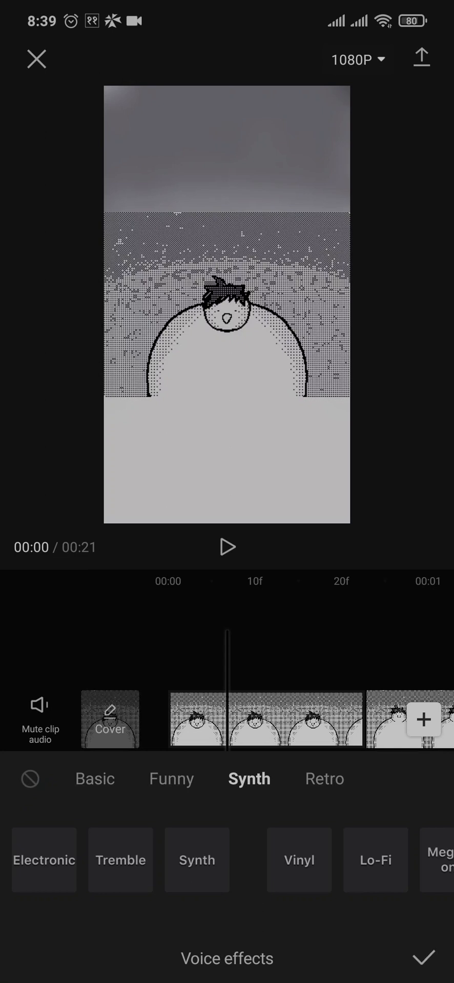
{"action": "left_click", "coordinate": [424, 958]}
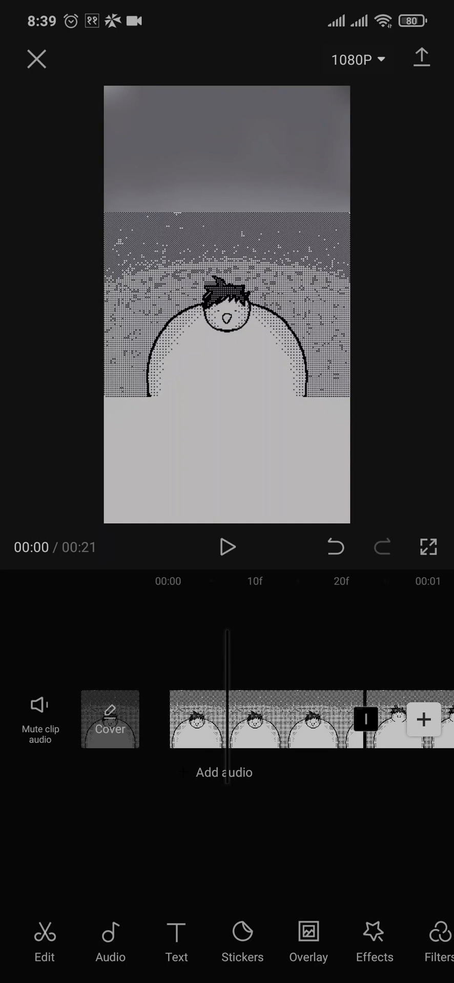
Step: Leave CapCut for the launcher and scroll through the installed apps
{"action": "left_click", "coordinate": [36, 58]}
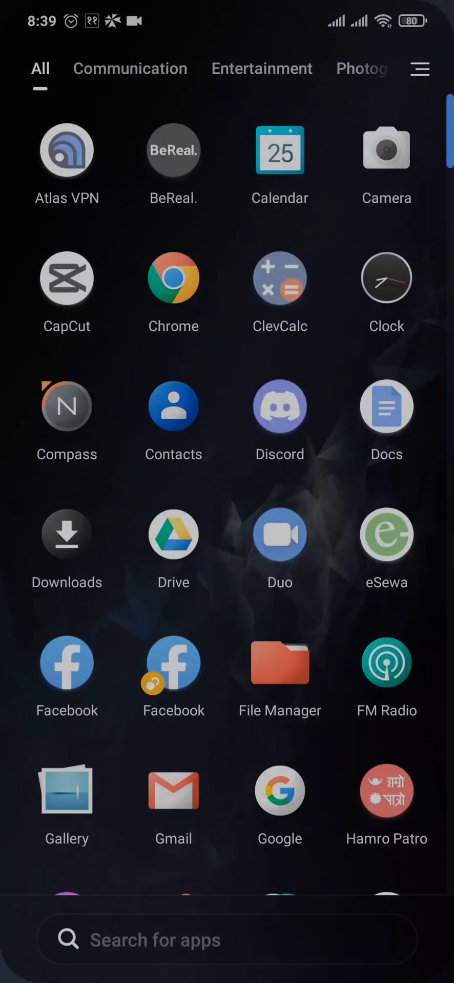
{"action": "scroll", "scroll_direction": "down", "scroll_amount": 3}
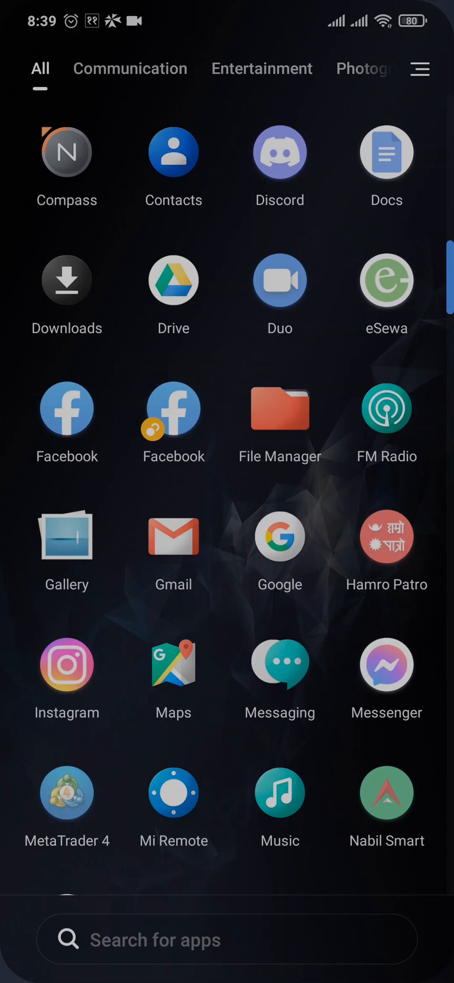